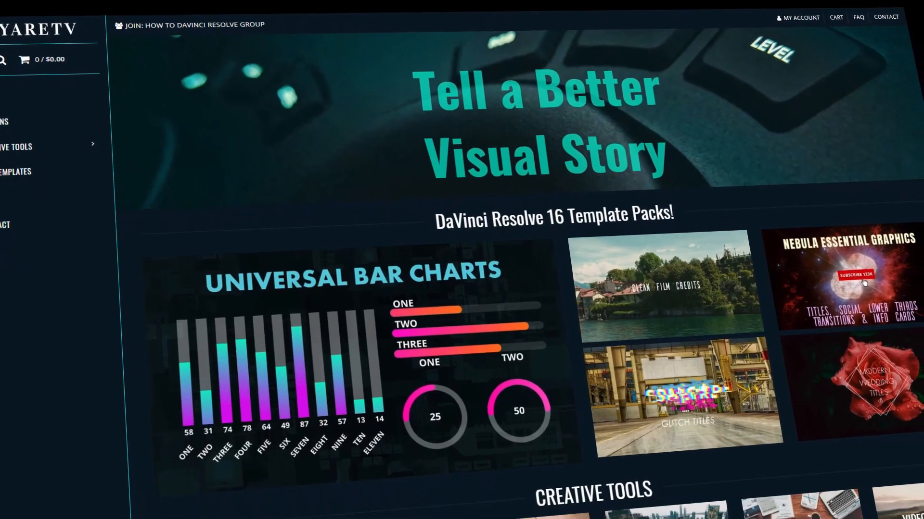
Apply the Fairlight FX Dialogue Processor to the voice-over clip's Audio 1 part
{"action": "scroll", "scroll_direction": "down", "scroll_amount": 3}
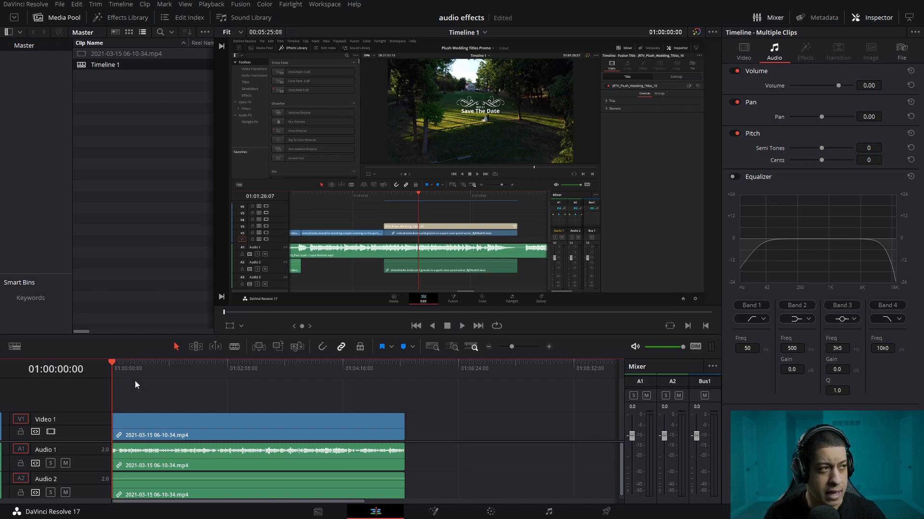
{"action": "left_click", "coordinate": [156, 458]}
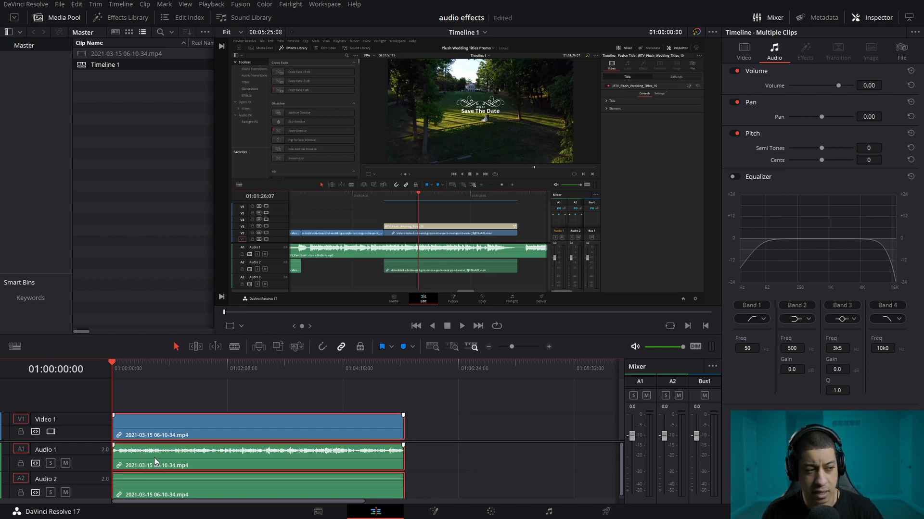
{"action": "left_click", "coordinate": [118, 17]}
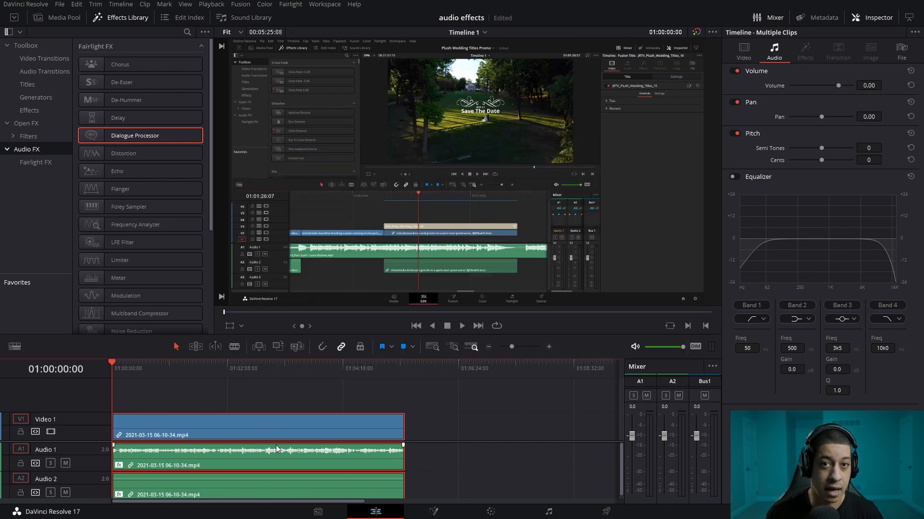
{"action": "left_click", "coordinate": [184, 368]}
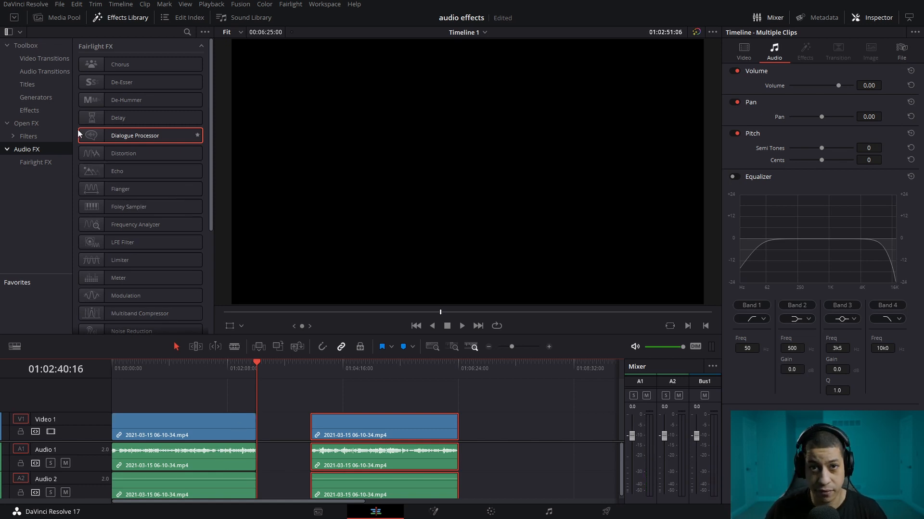
{"action": "left_click_drag", "start_coordinate": [134, 136], "coordinate": [183, 450]}
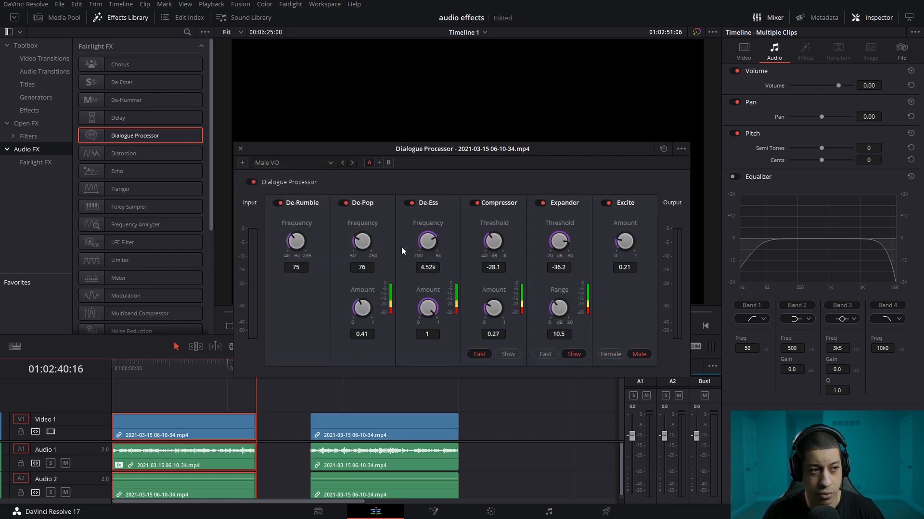
{"action": "left_click", "coordinate": [240, 148]}
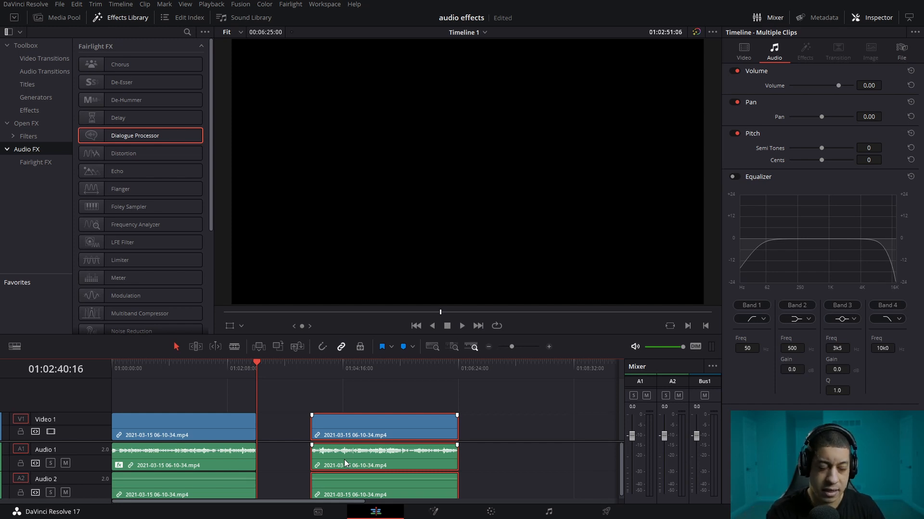
Paste the Dialogue Processor plugin attribute onto the later split clips
{"action": "left_click", "coordinate": [166, 457]}
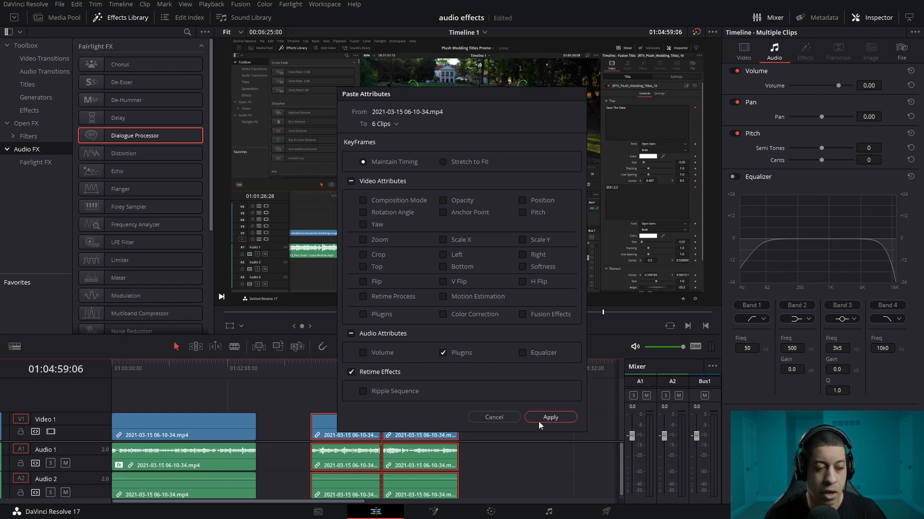
{"action": "left_click", "coordinate": [551, 417]}
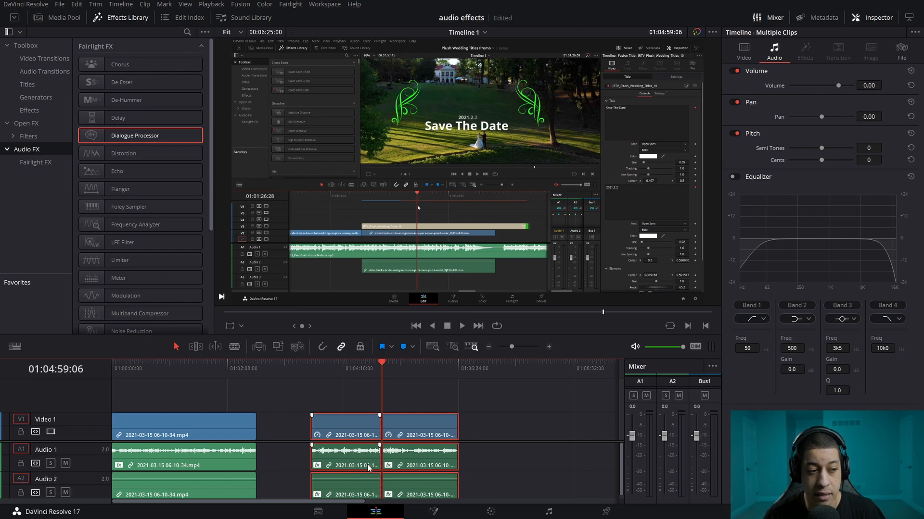
{"action": "mouse_move", "coordinate": [336, 472]}
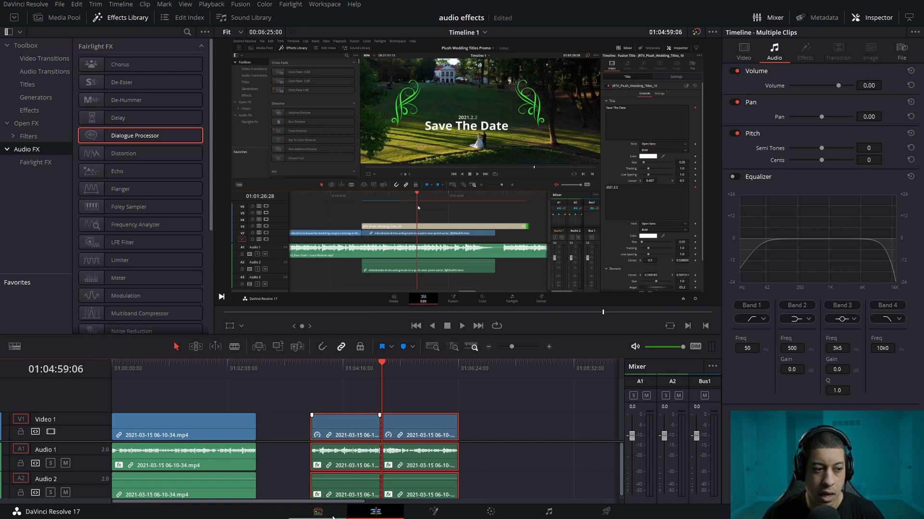
{"action": "mouse_move", "coordinate": [480, 479]}
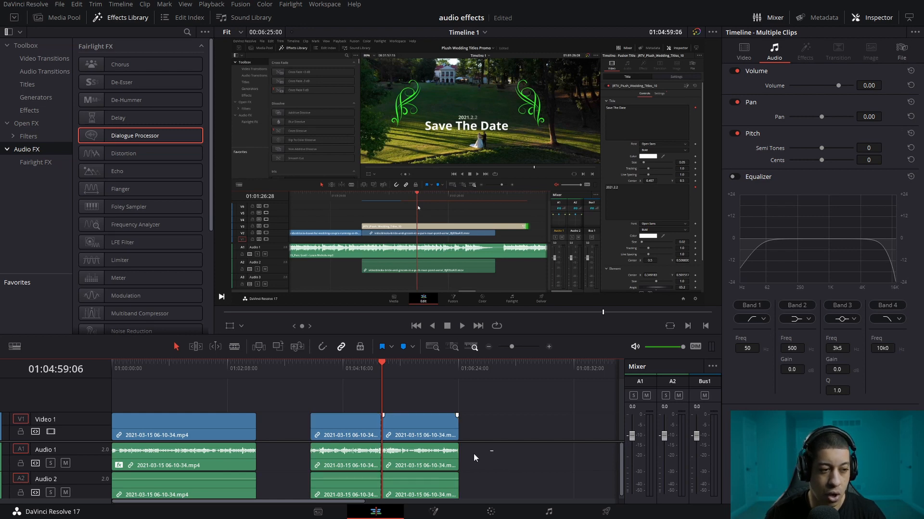
Apply the pasted Dialogue Processor plugin to the two later Audio 1 clips
{"action": "left_click", "coordinate": [368, 465]}
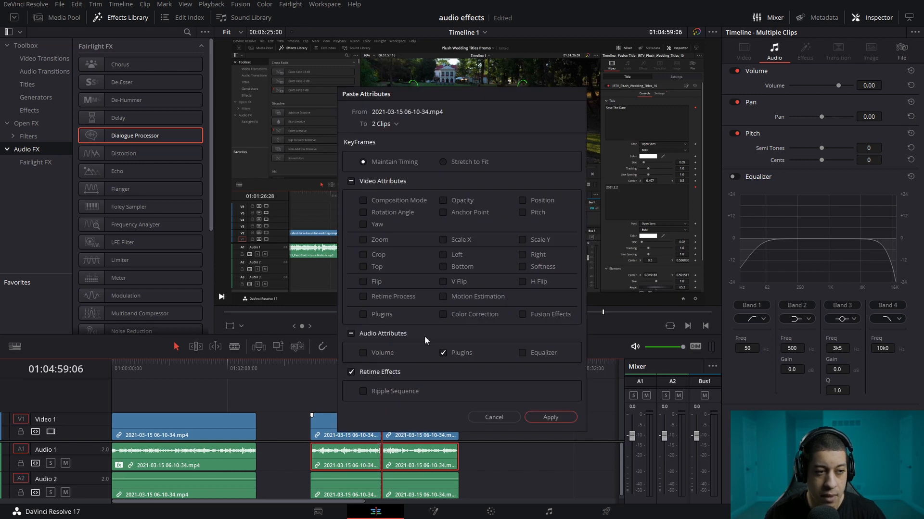
{"action": "left_click", "coordinate": [550, 417]}
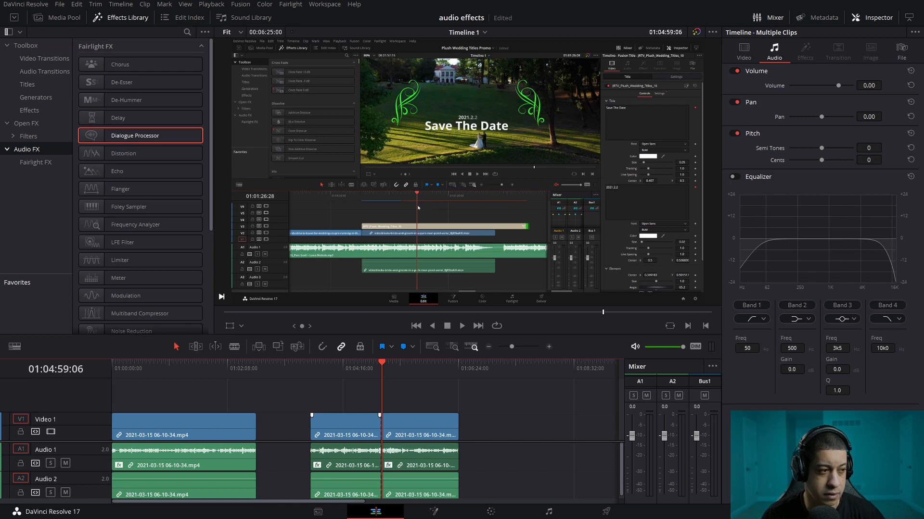
Rename the Audio 2 track to Voice Over and select the timeline clips
{"action": "left_click", "coordinate": [47, 483]}
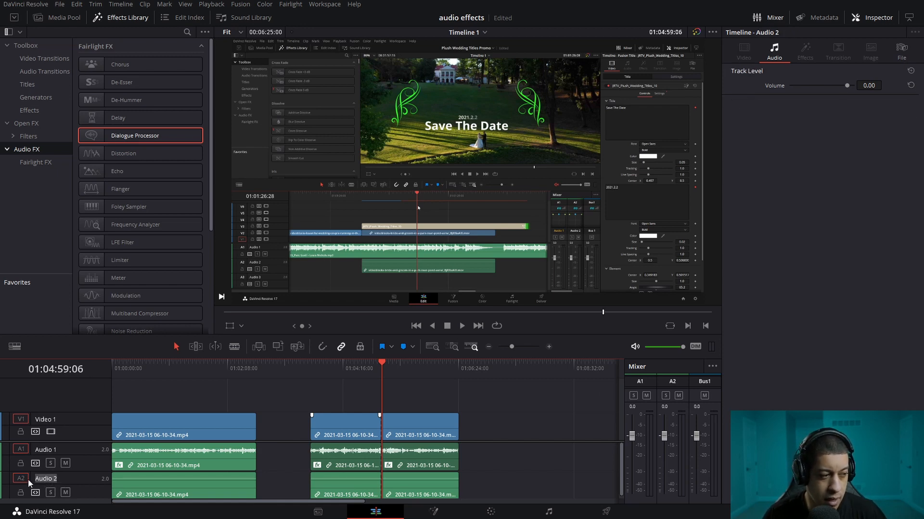
{"action": "type", "text": "Voice Over"}
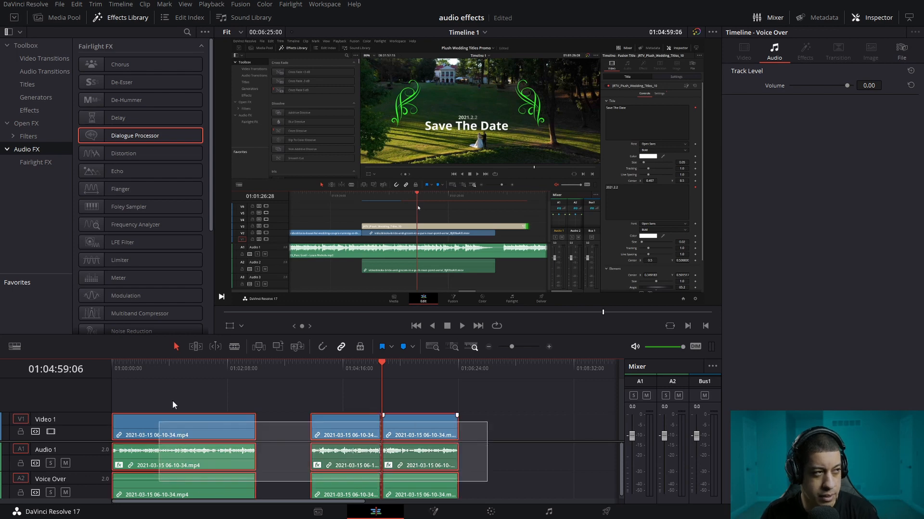
{"action": "left_click", "coordinate": [49, 18]}
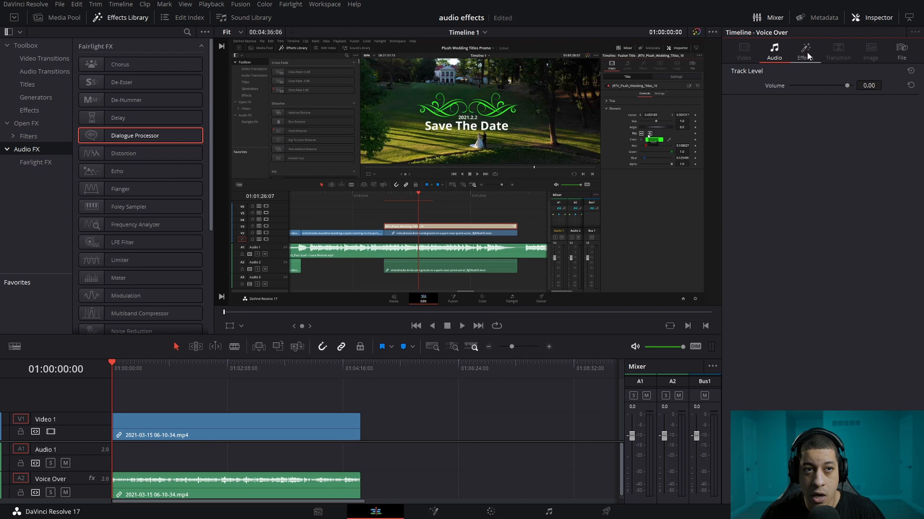
{"action": "left_click", "coordinate": [805, 50]}
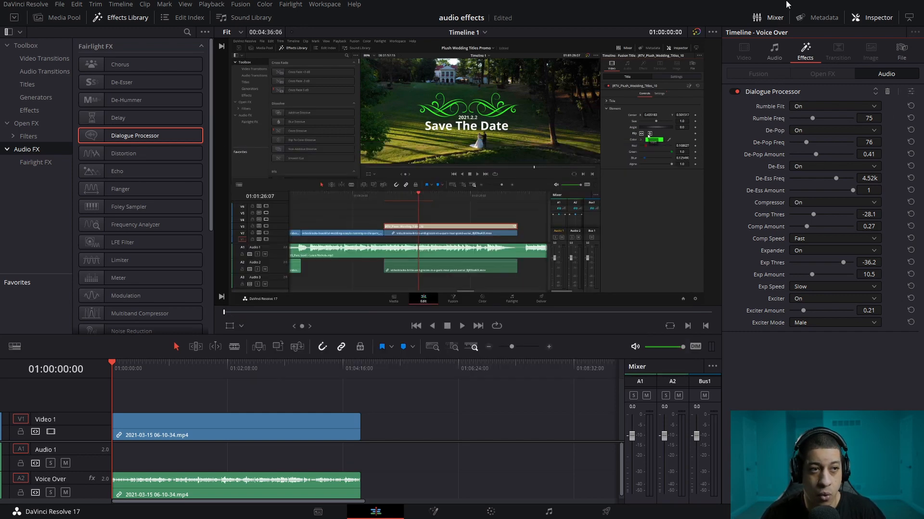
{"action": "left_click", "coordinate": [774, 51]}
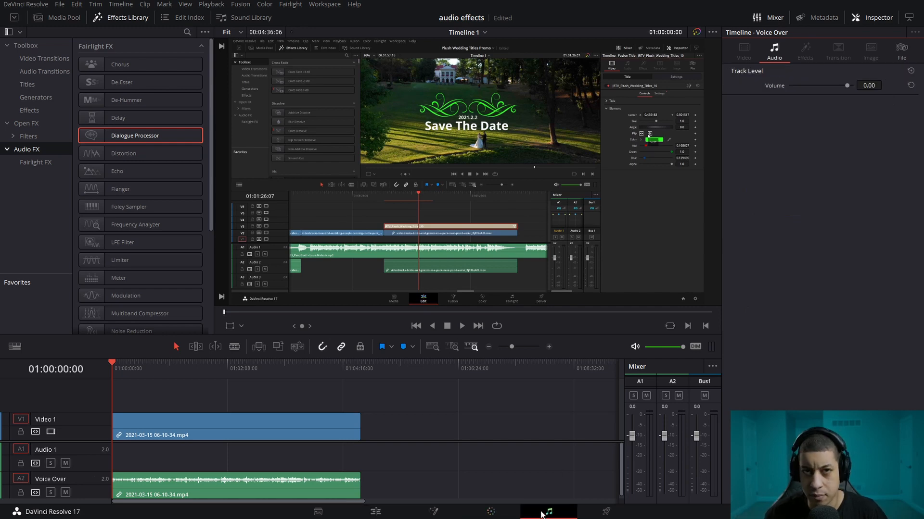
In the Fairlight mixer, give the Voice Over Dialogue Processor a voice-over preset
{"action": "left_click", "coordinate": [547, 511]}
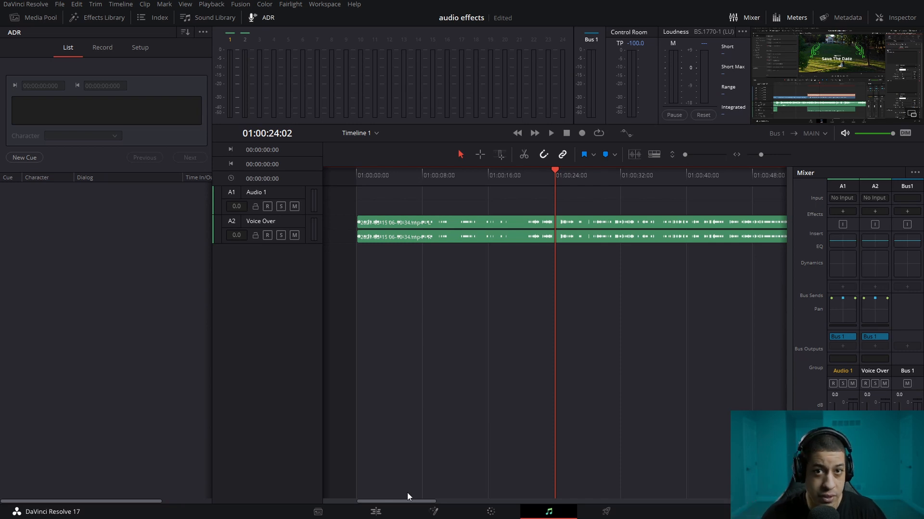
{"action": "mouse_move", "coordinate": [585, 484]}
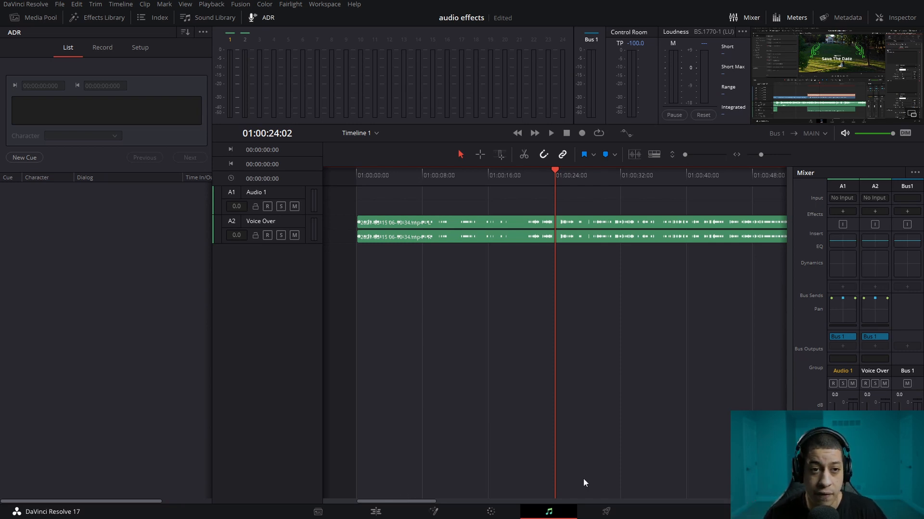
{"action": "mouse_move", "coordinate": [233, 227]}
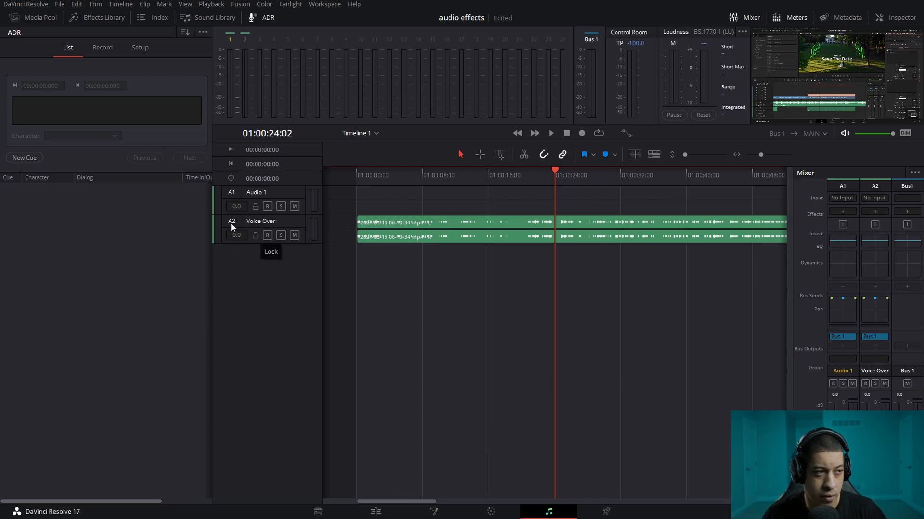
{"action": "mouse_move", "coordinate": [589, 195]}
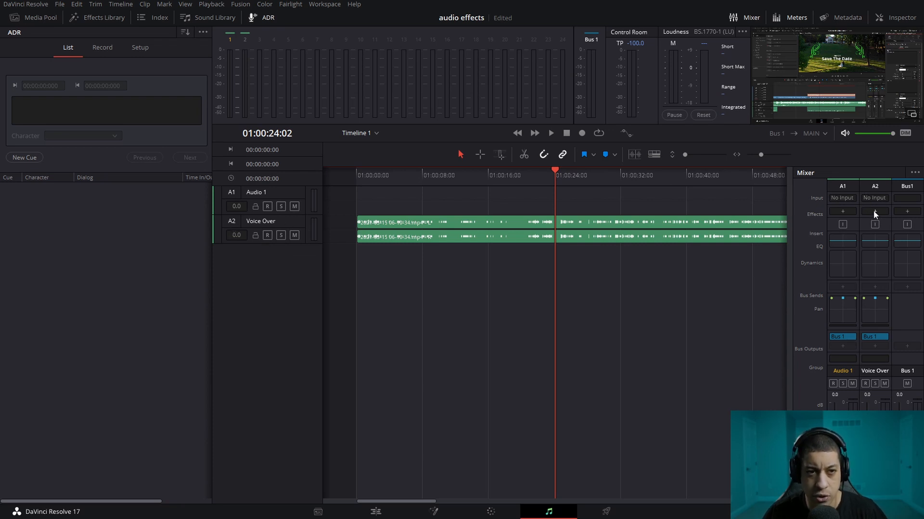
{"action": "left_click", "coordinate": [874, 211]}
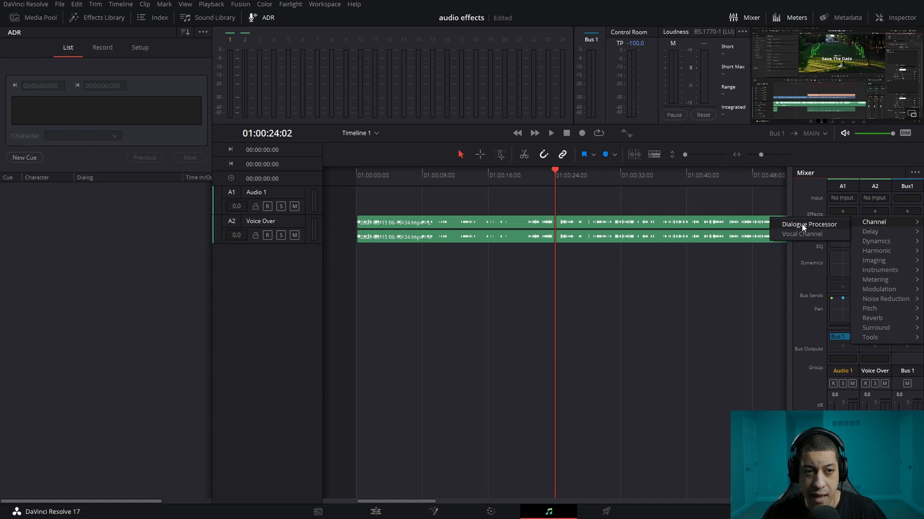
{"action": "left_click", "coordinate": [809, 224]}
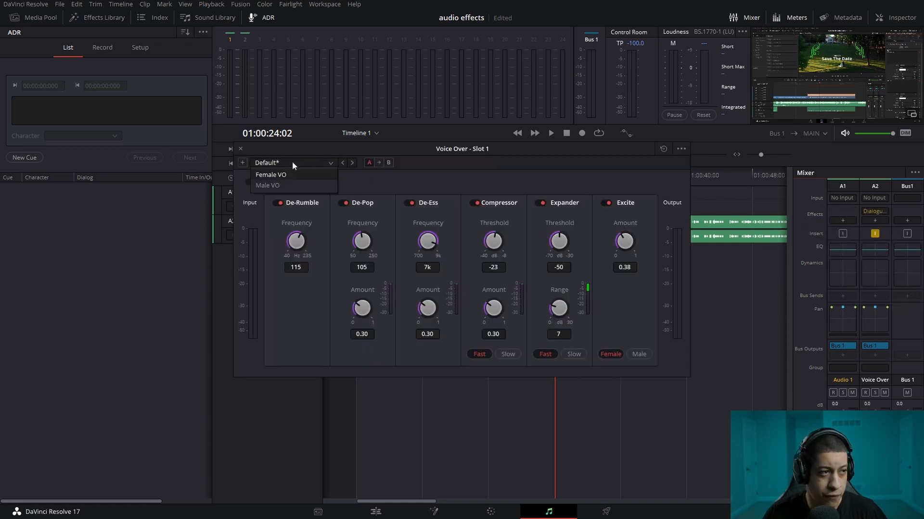
{"action": "left_click", "coordinate": [267, 185]}
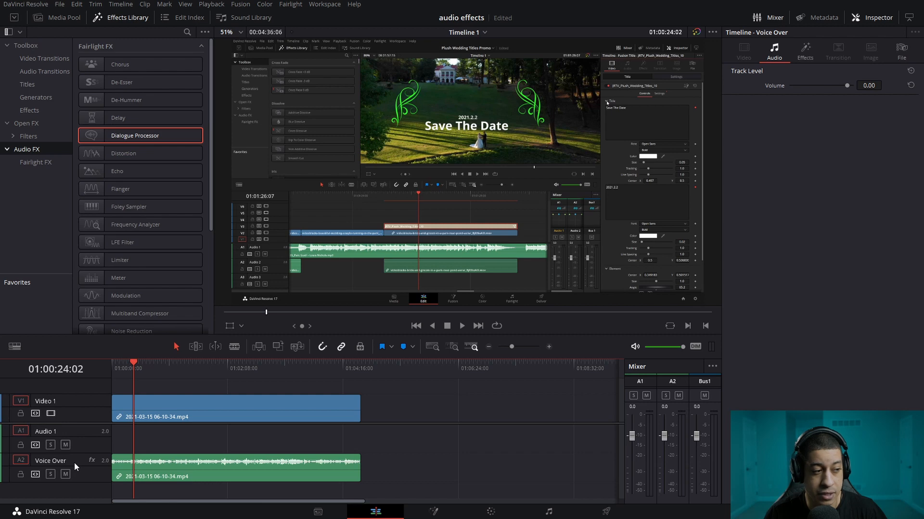
Split the video and Voice Over clips at the 01:02:08:00 playhead position
{"action": "left_click", "coordinate": [805, 50]}
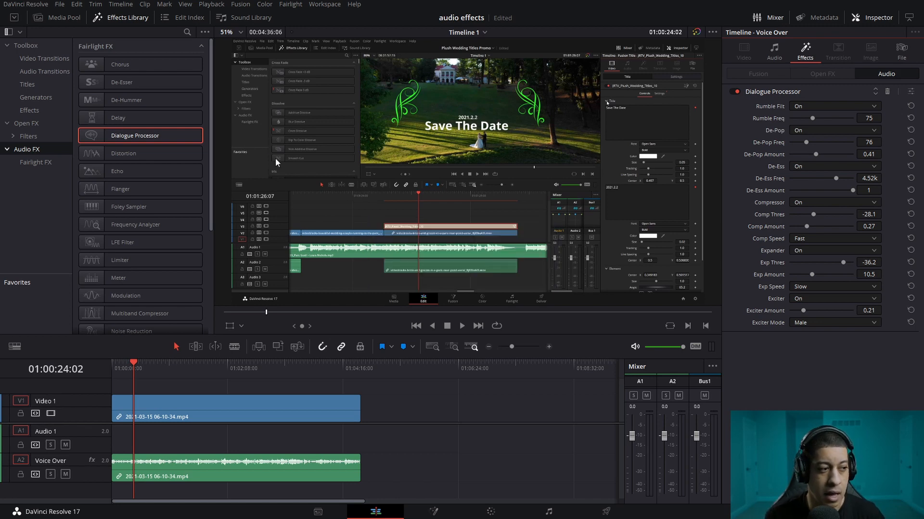
{"action": "left_click", "coordinate": [228, 369]}
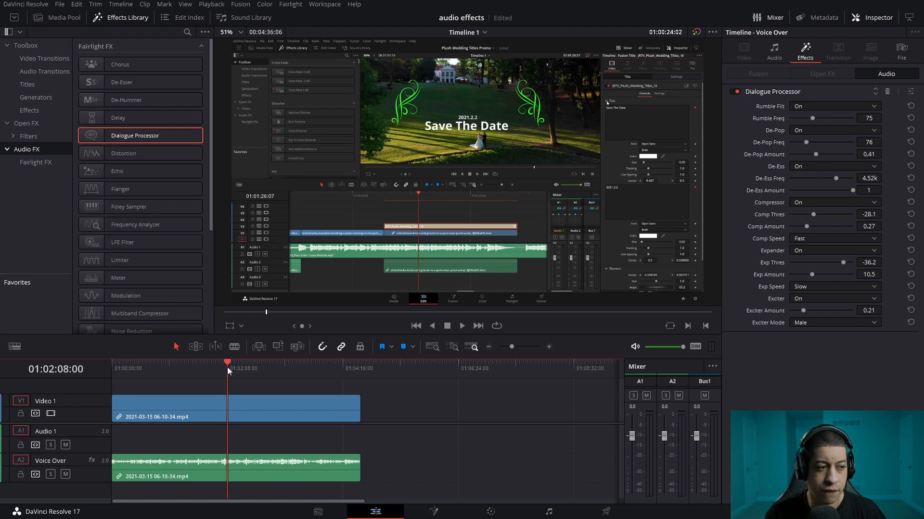
{"action": "left_click", "coordinate": [452, 297]}
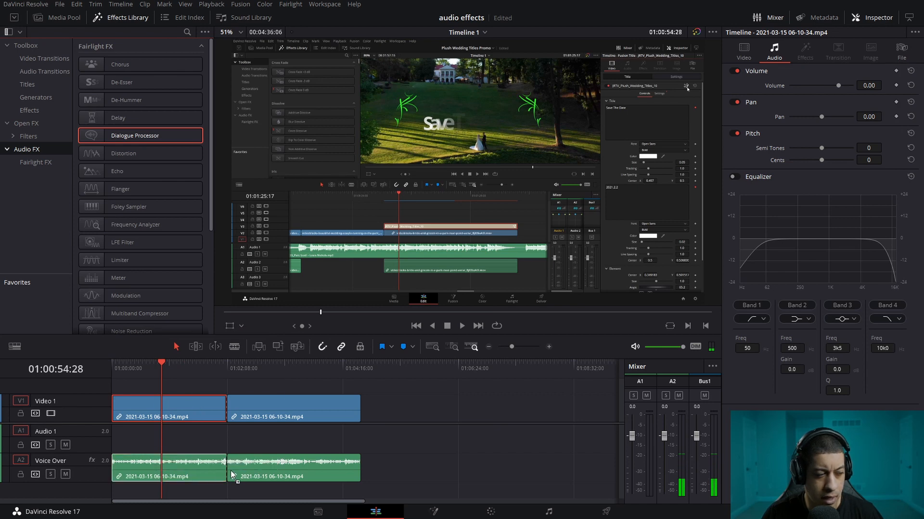
Add Dialogue Processor to the first voice-over clip and paste its plugin onto the second
{"action": "double_click", "coordinate": [134, 135]}
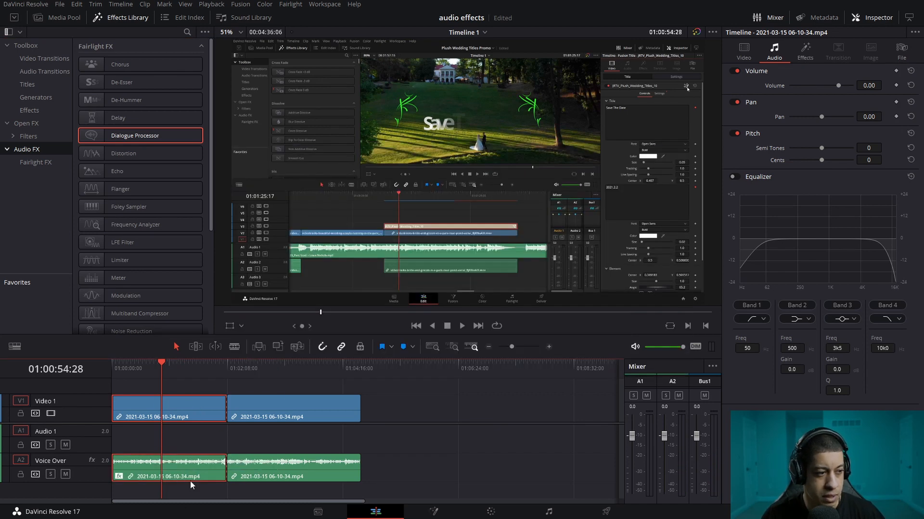
{"action": "right_click", "coordinate": [164, 467]}
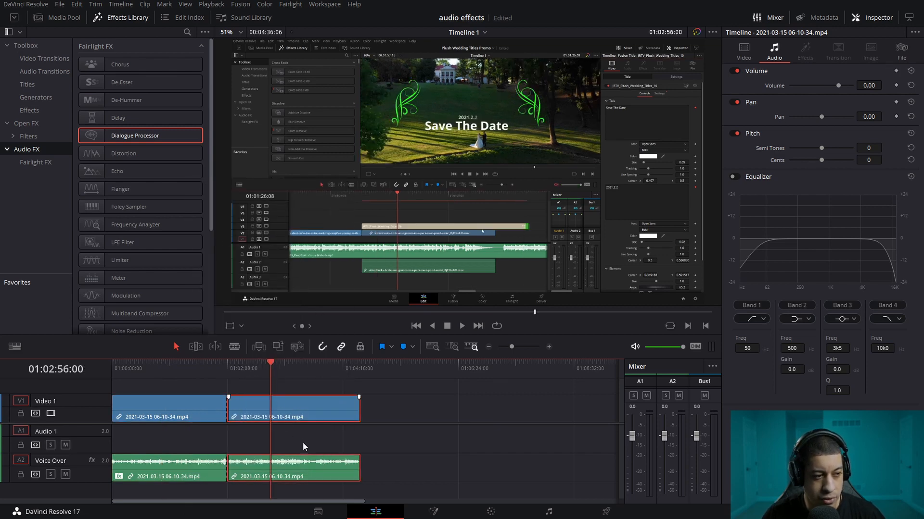
{"action": "right_click", "coordinate": [304, 476]}
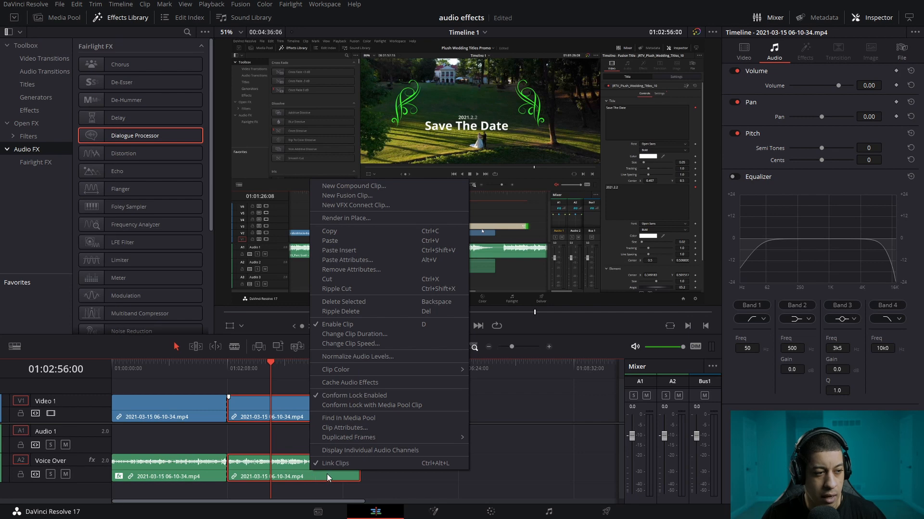
{"action": "left_click", "coordinate": [347, 260]}
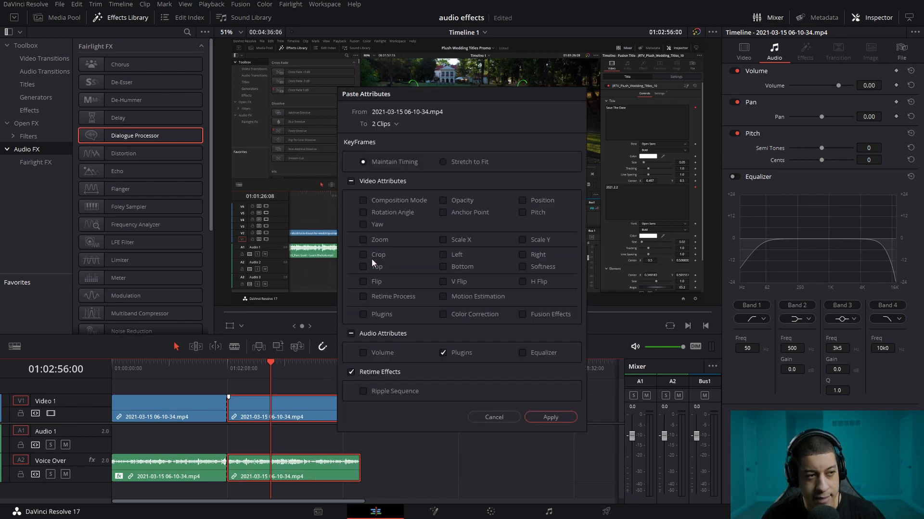
{"action": "left_click", "coordinate": [551, 417]}
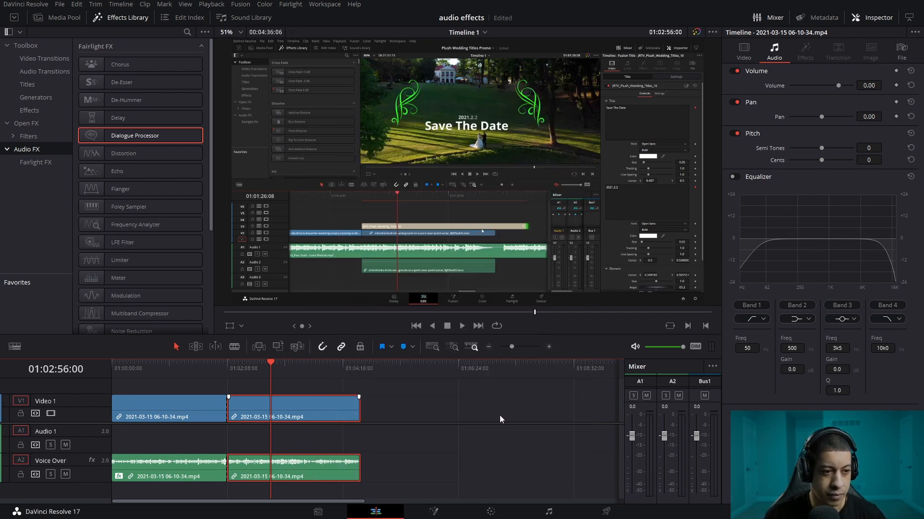
{"action": "right_click", "coordinate": [293, 469]}
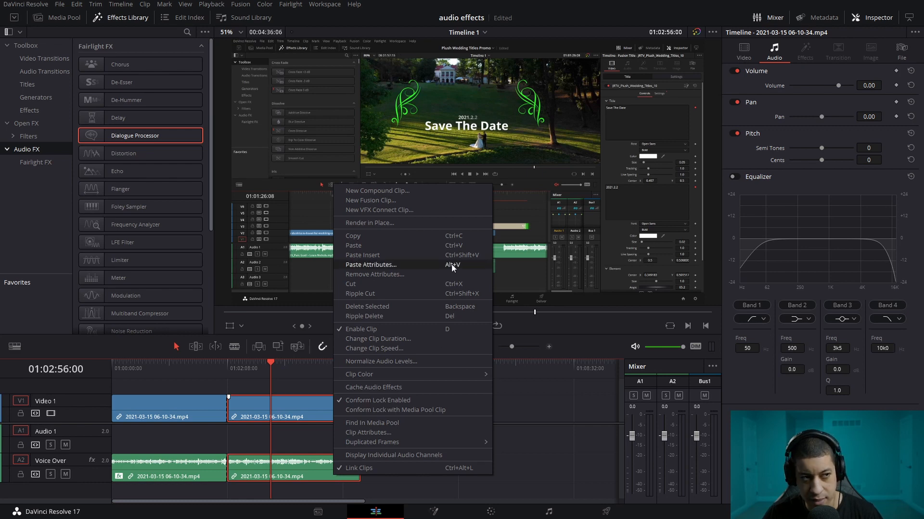
{"action": "left_click", "coordinate": [370, 264]}
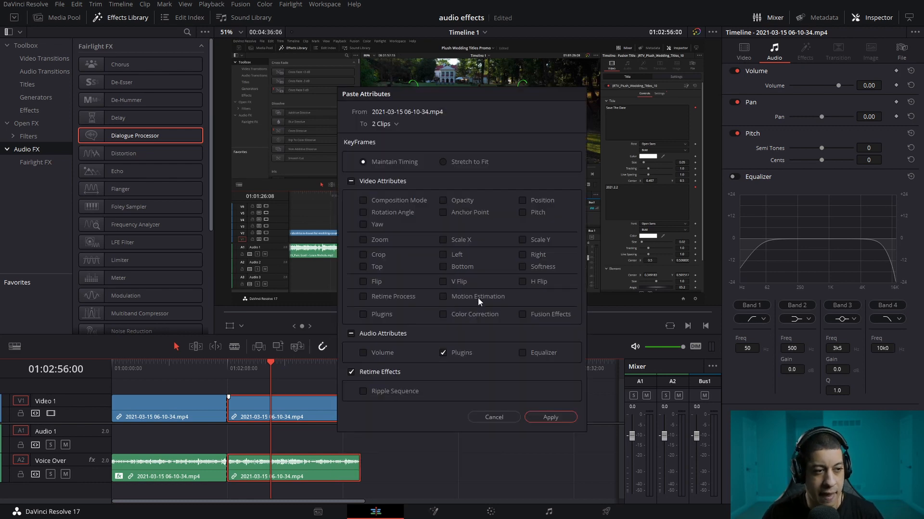
{"action": "mouse_move", "coordinate": [431, 382]}
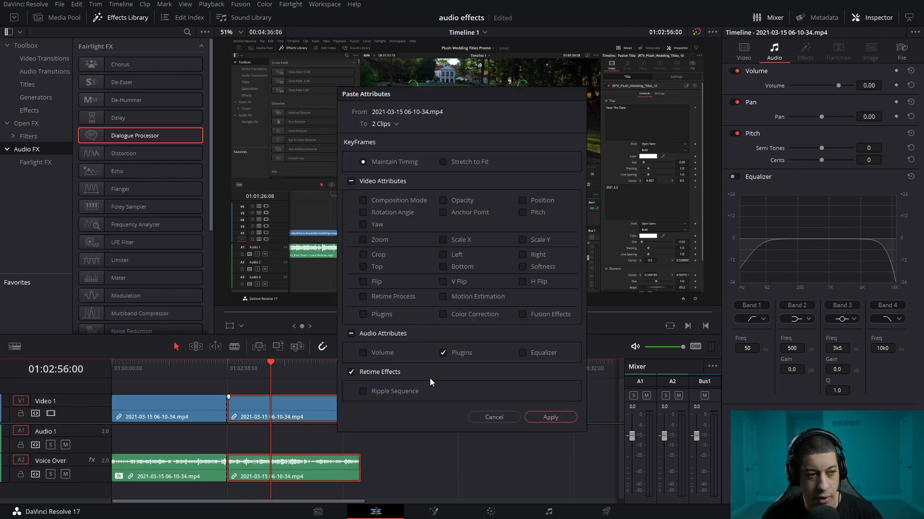
{"action": "mouse_move", "coordinate": [521, 396]}
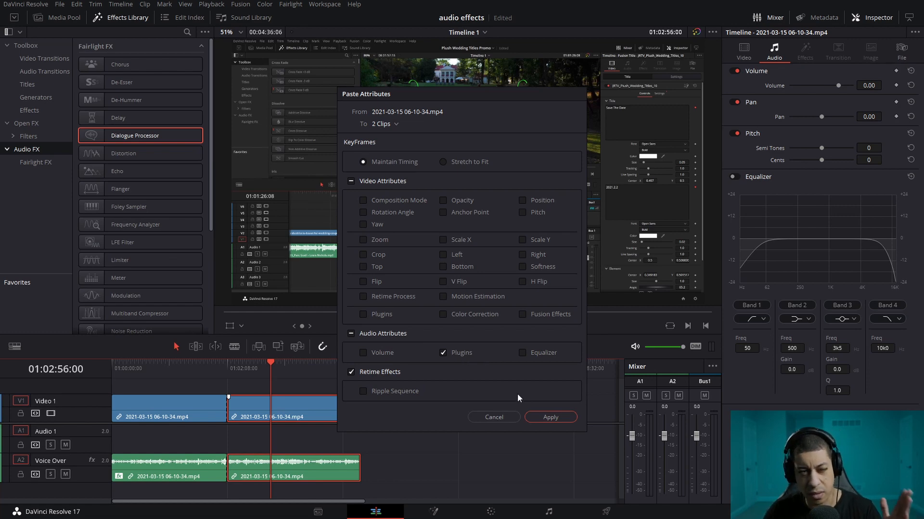
{"action": "mouse_move", "coordinate": [640, 322]}
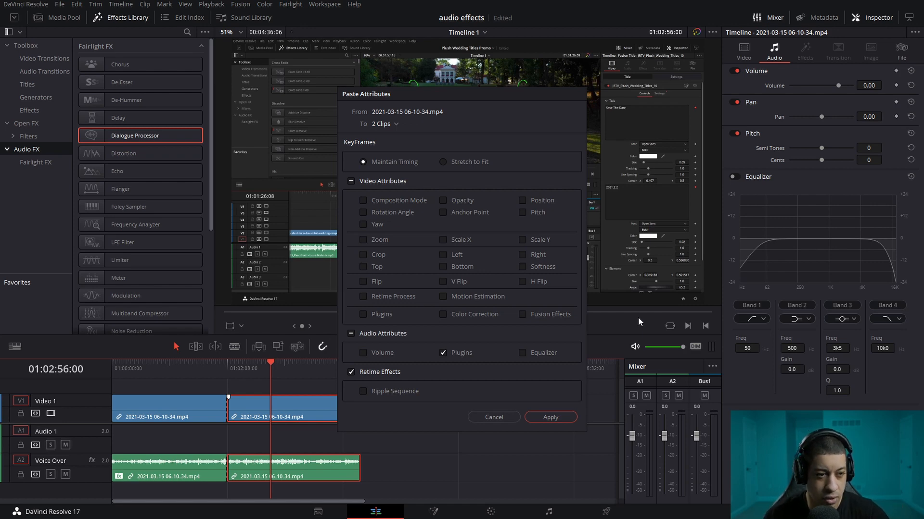
{"action": "left_click", "coordinate": [550, 417]}
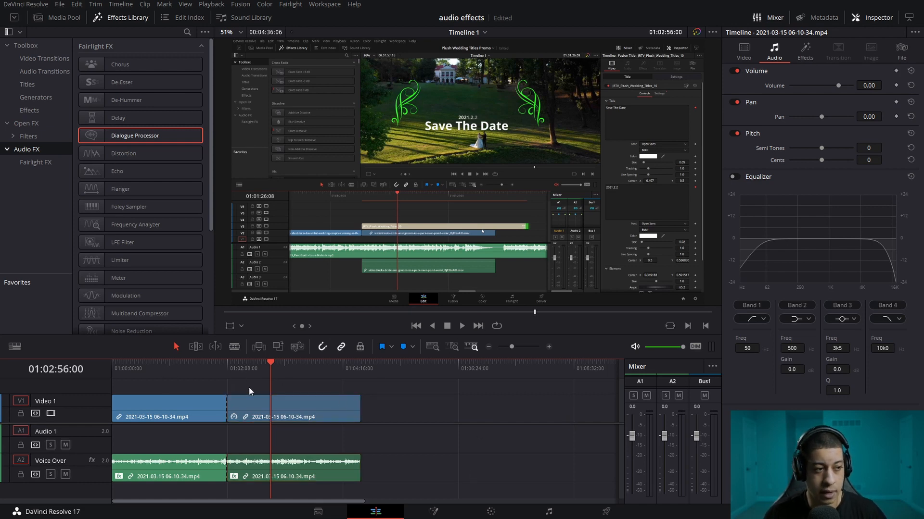
Select the second voice-over clip to view its Dialogue Processor in the Inspector
{"action": "left_click", "coordinate": [237, 368]}
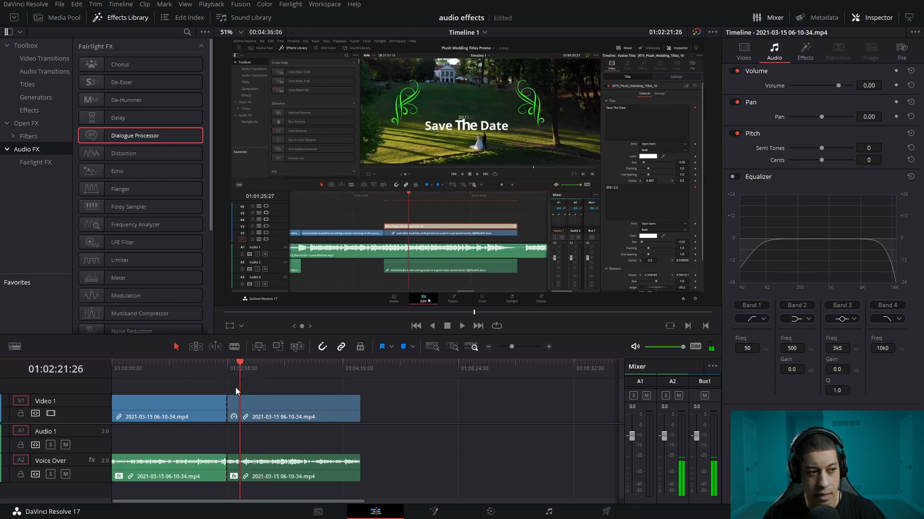
{"action": "left_click", "coordinate": [288, 409]}
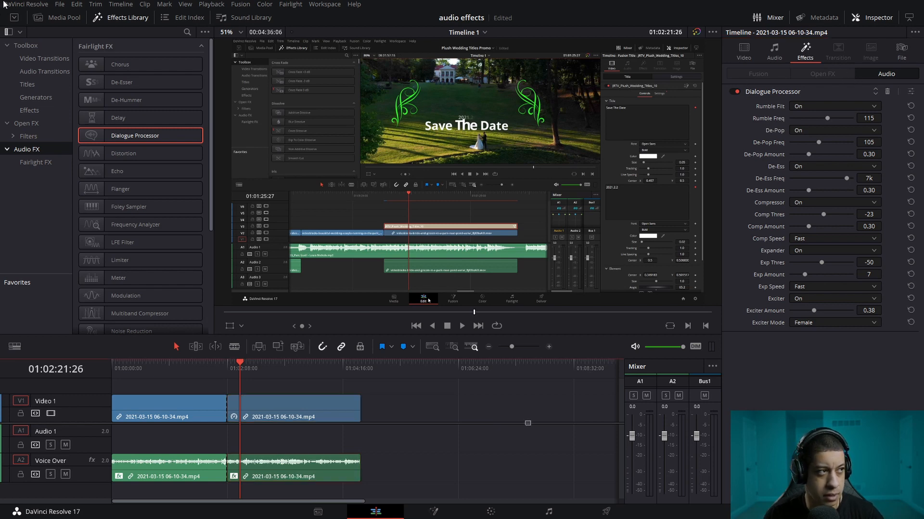
{"action": "left_click", "coordinate": [60, 18]}
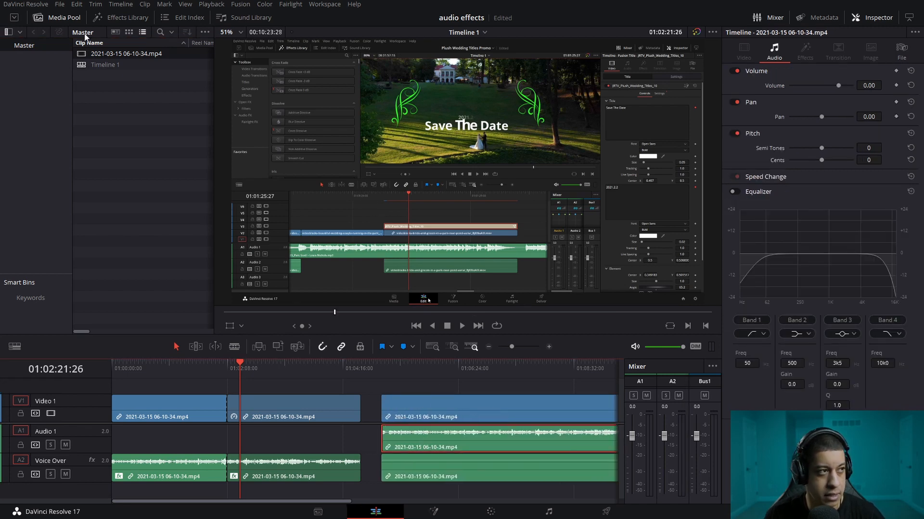
Add Dialogue Processor to the new clip's Audio 1 and confirm it in Inspector Effects
{"action": "left_click", "coordinate": [111, 17]}
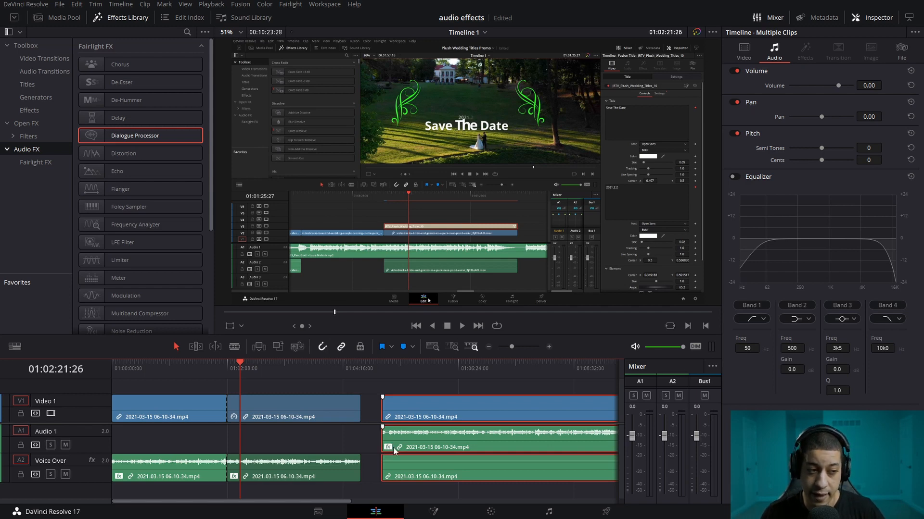
{"action": "mouse_move", "coordinate": [427, 485]}
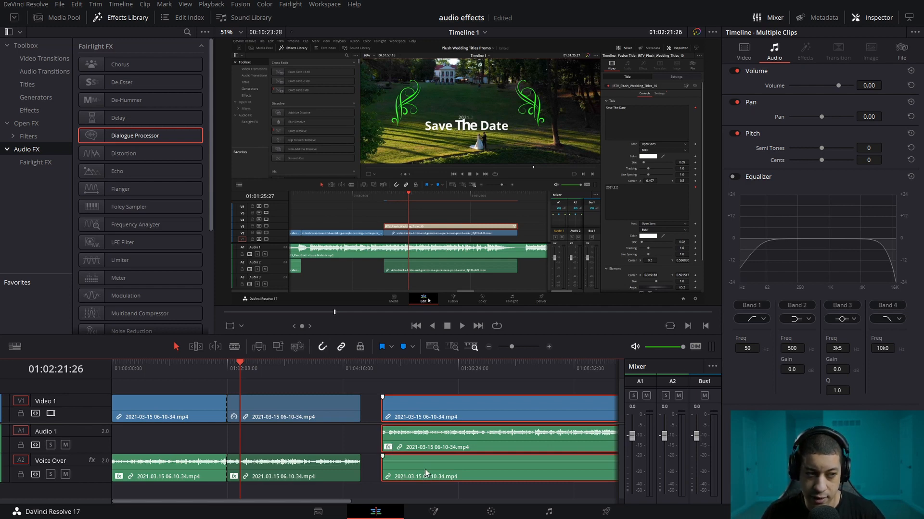
{"action": "mouse_move", "coordinate": [427, 413]}
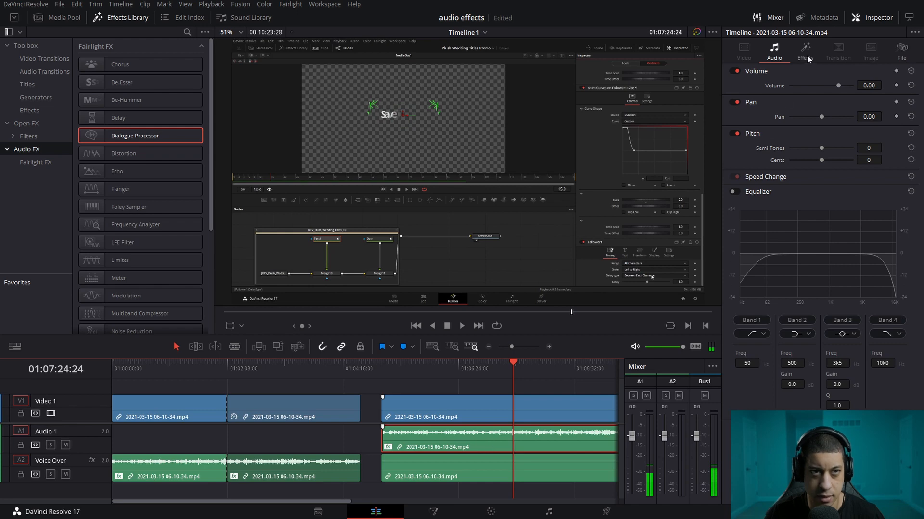
{"action": "left_click", "coordinate": [804, 52]}
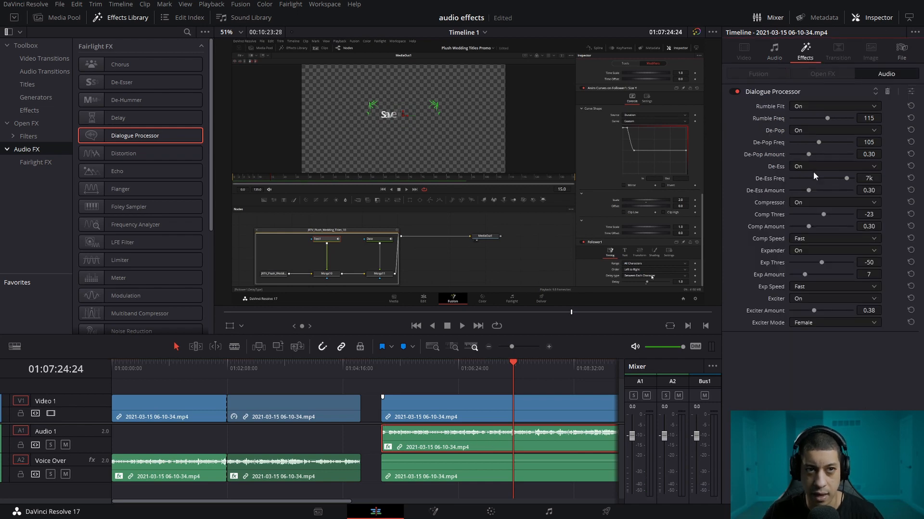